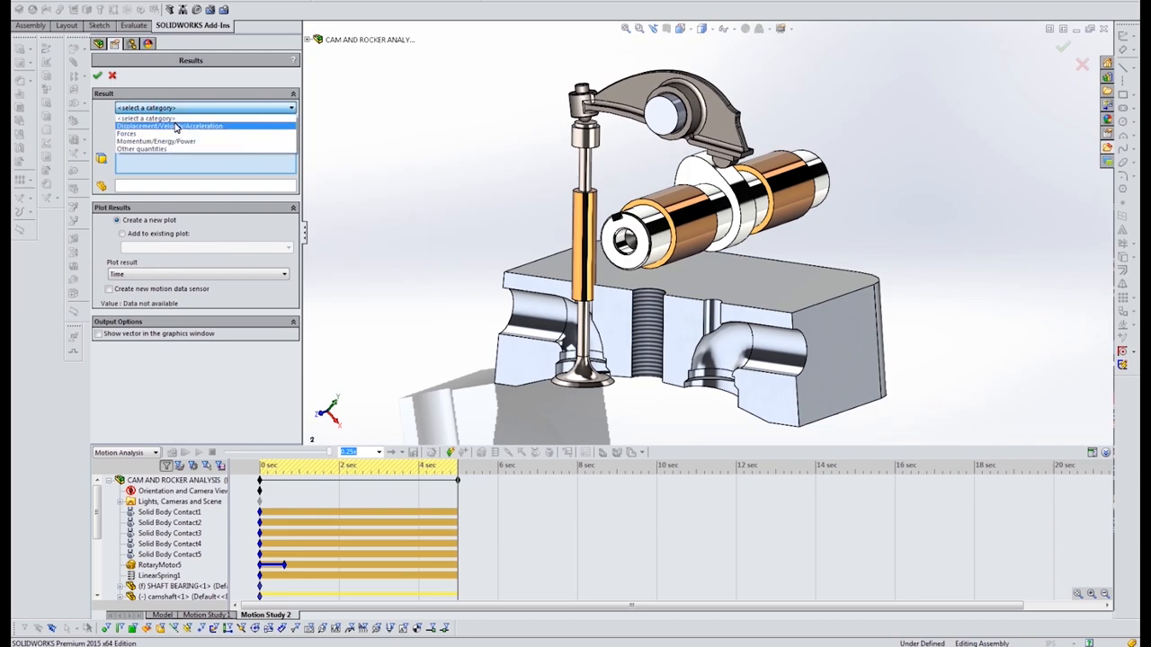
mouse_move(178, 142)
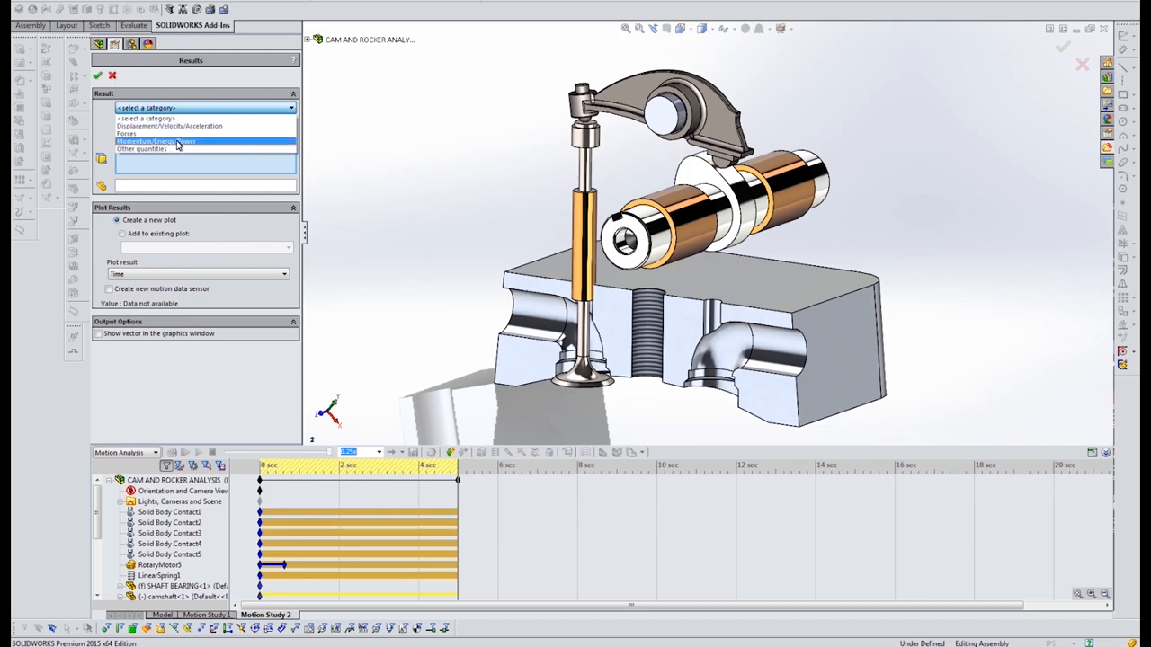
Create a Linear Displacement result tracking the valve face in the motion study.
click(169, 125)
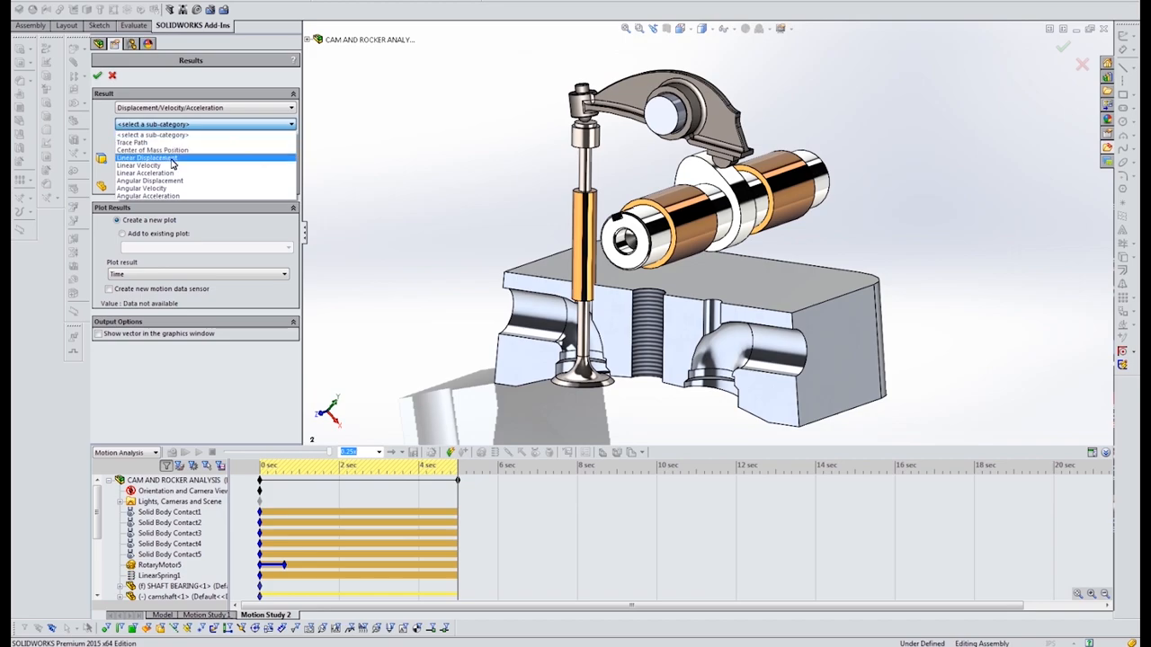
click(146, 158)
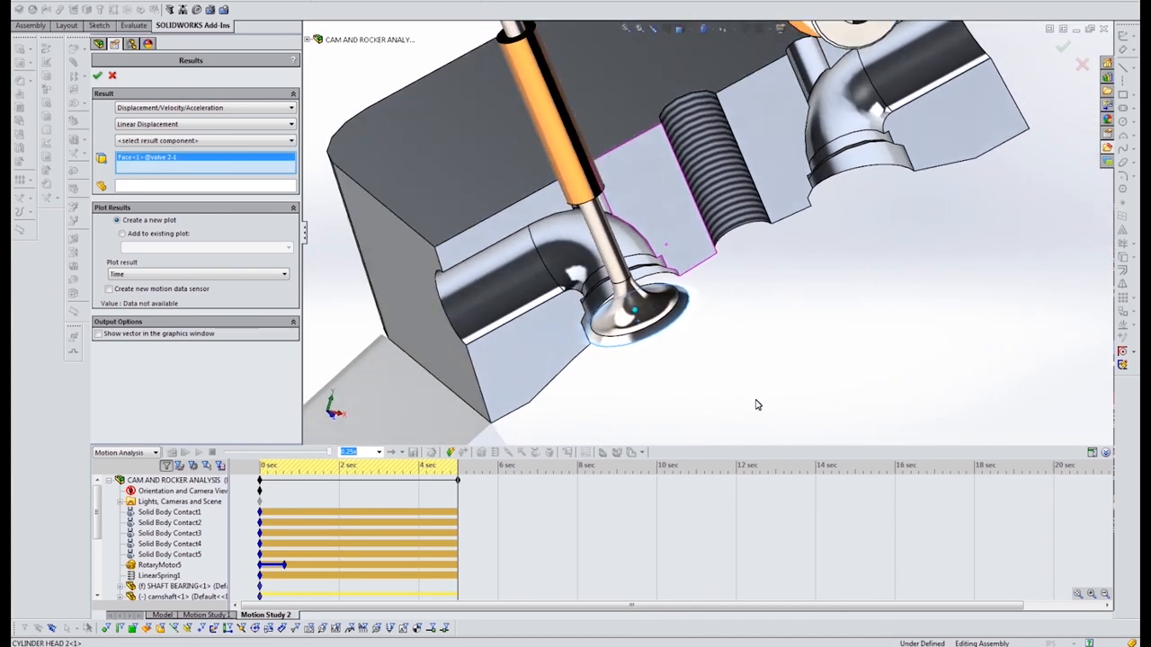
click(97, 75)
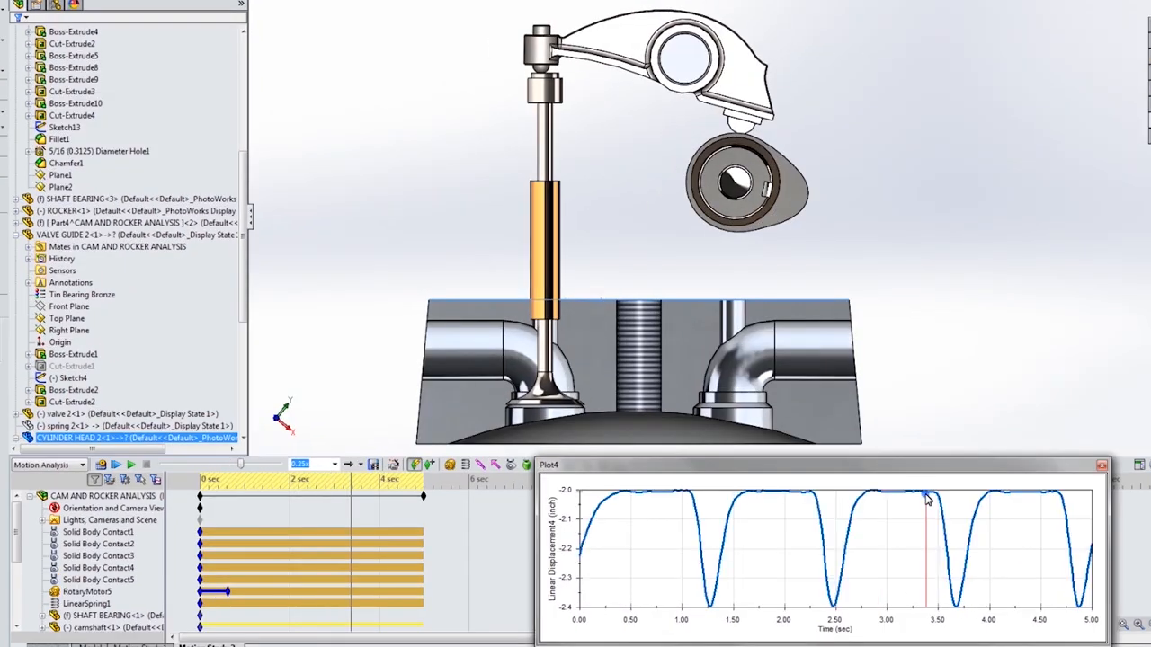
mouse_move(931, 502)
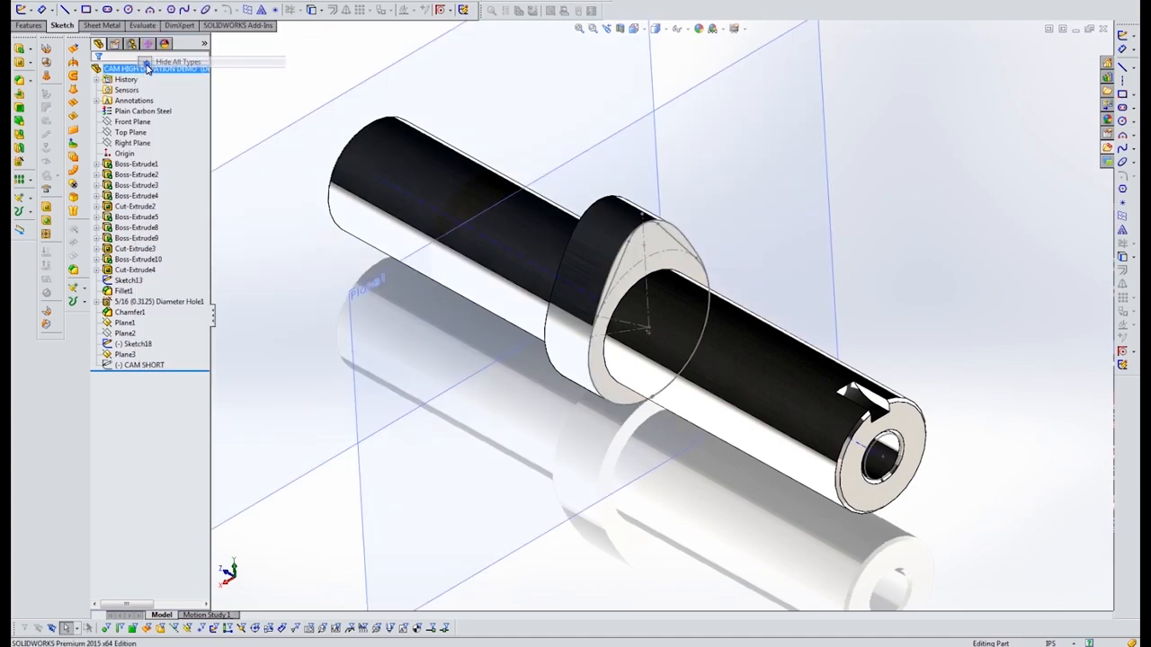
Draw a 1.00-inch base circle centred on the shaft on the cam end face.
click(125, 353)
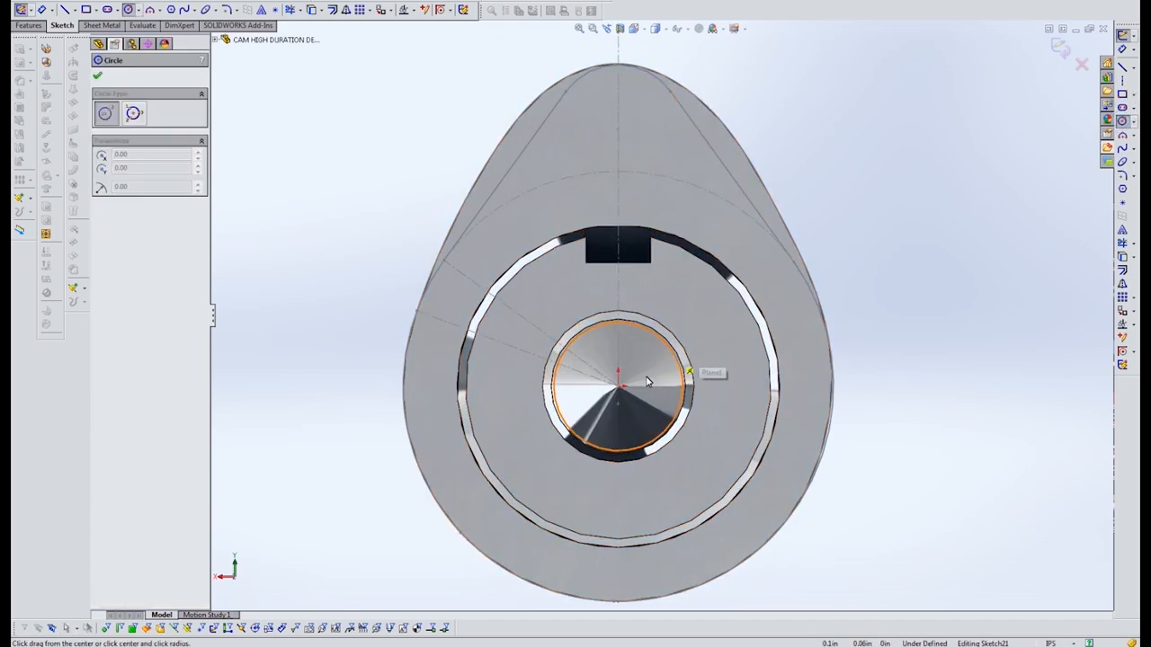
drag(618, 375, 654, 175)
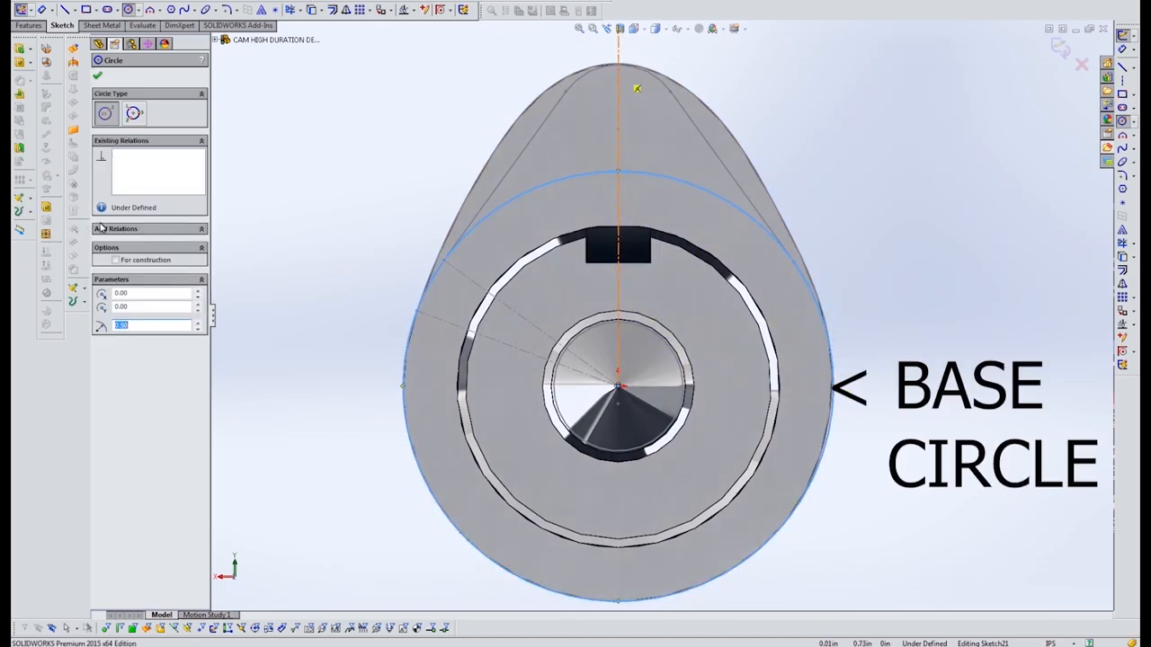
click(115, 259)
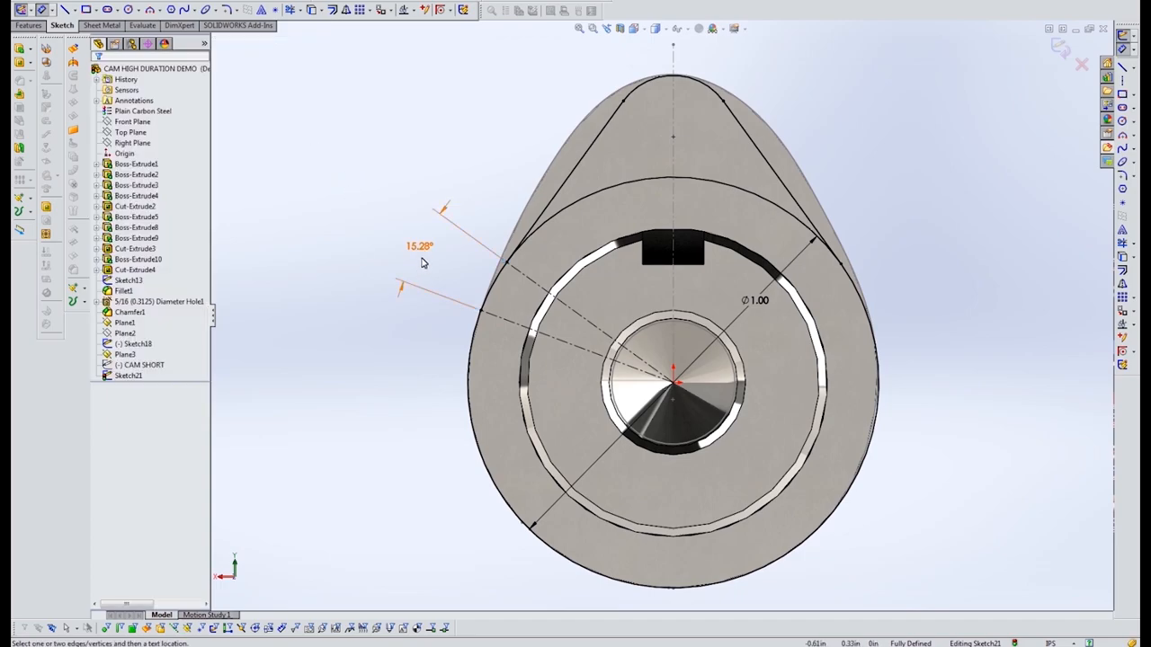
mouse_move(425, 256)
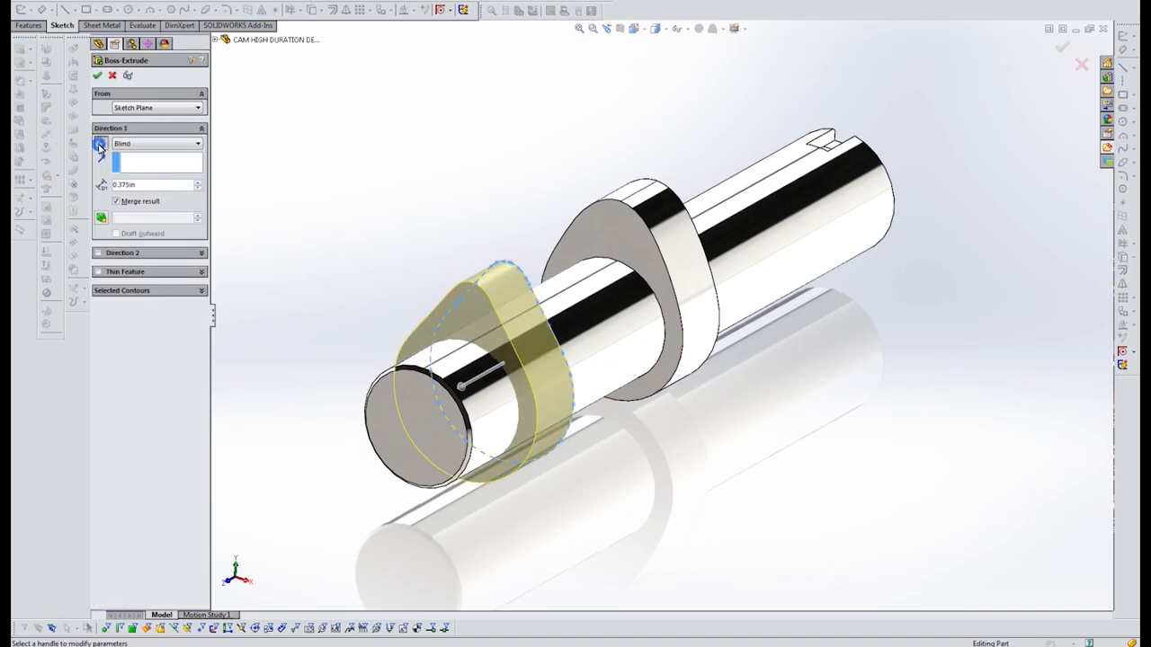
Create Boss-Extrude11 as the shorter lobe and move to the TWIN ROCKER2 DEMO assembly.
click(97, 76)
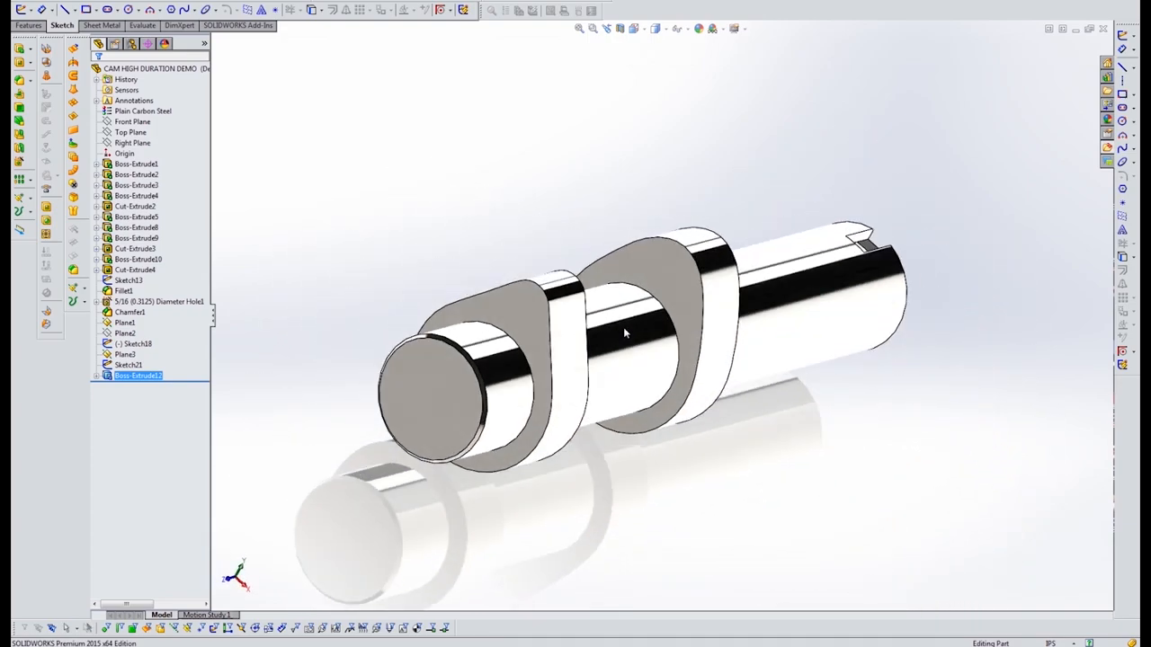
drag(630, 333, 753, 387)
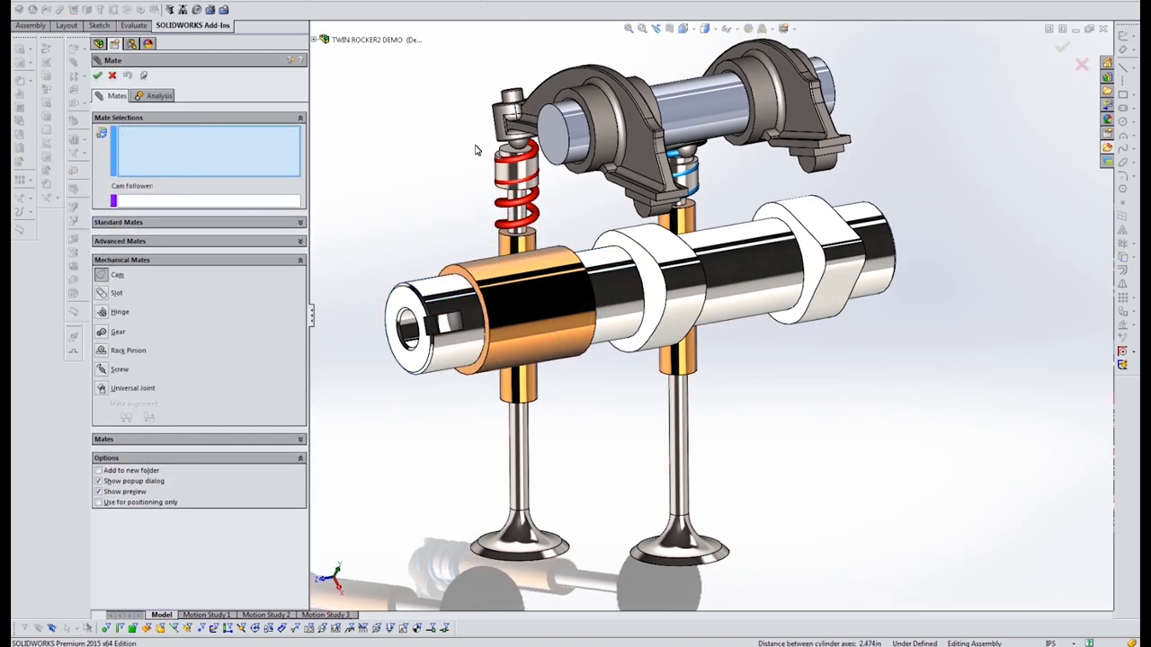
Cam-mate the camshaft surface to the rocker follower, then bring up Motion Study 3.
click(818, 171)
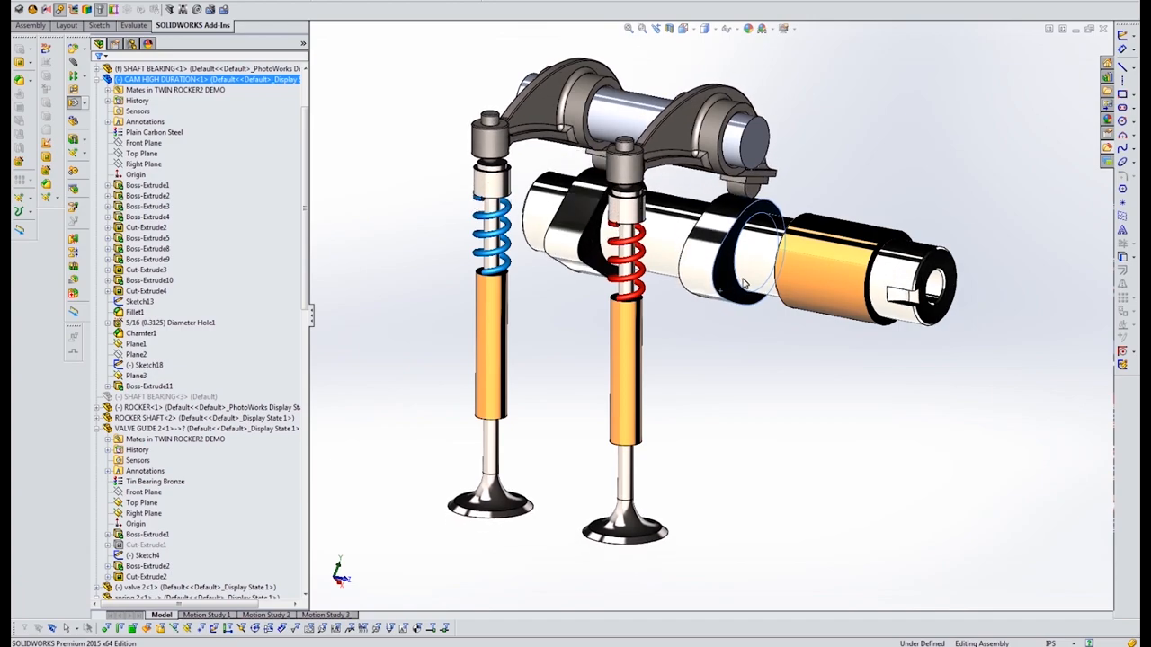
click(324, 615)
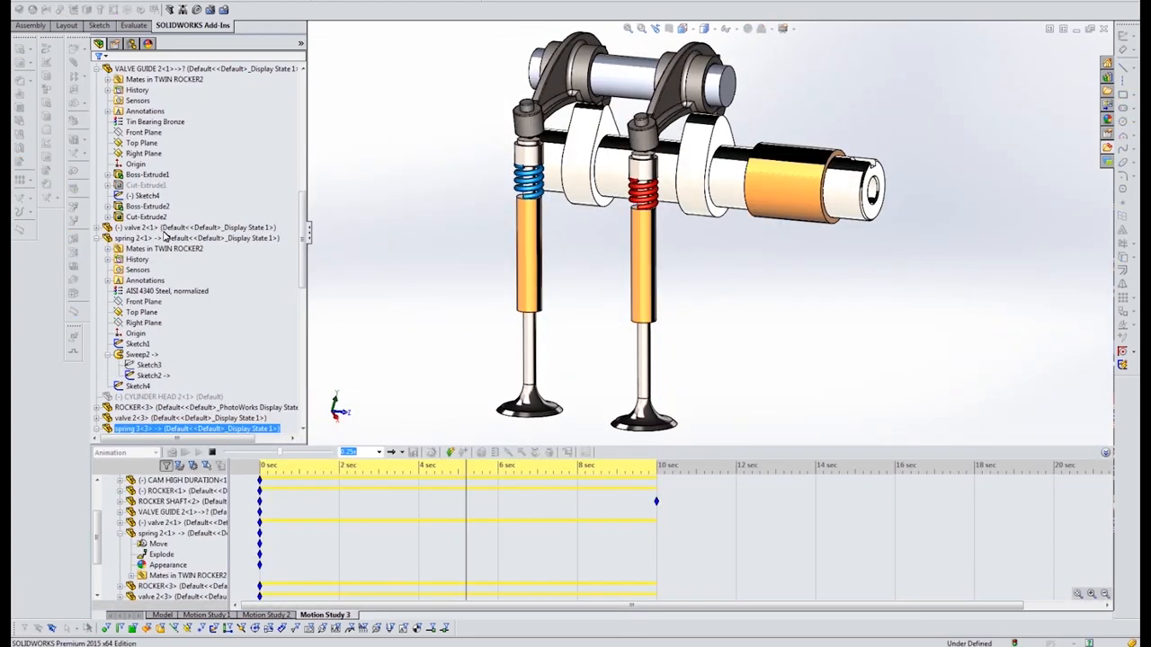